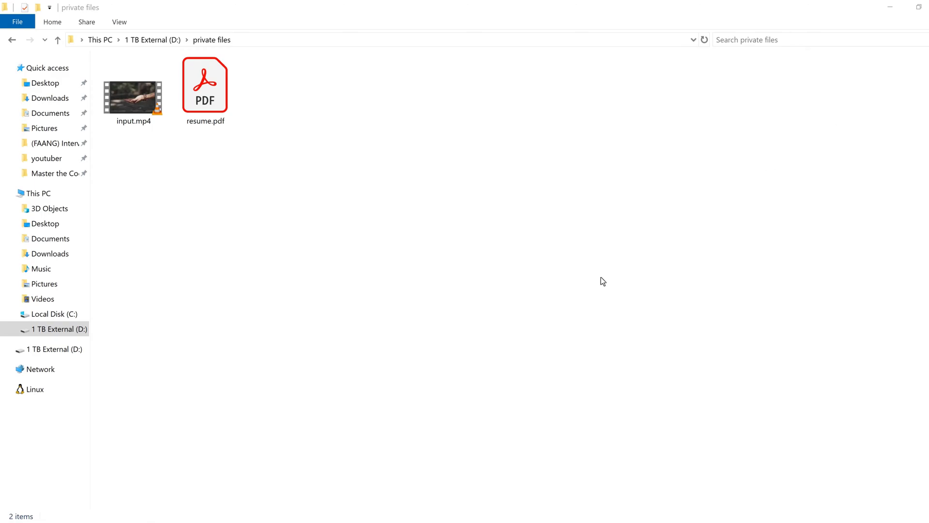
pyautogui.moveTo(618, 295)
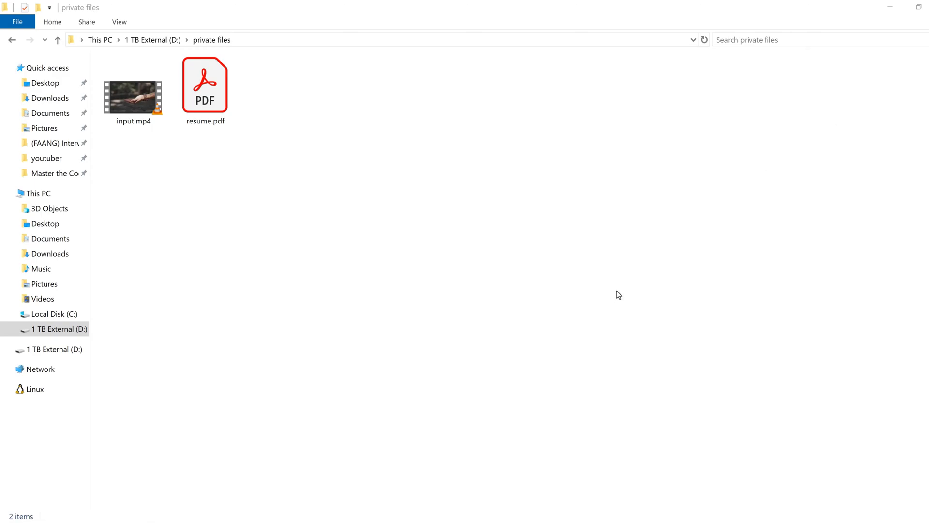
pyautogui.moveTo(400, 463)
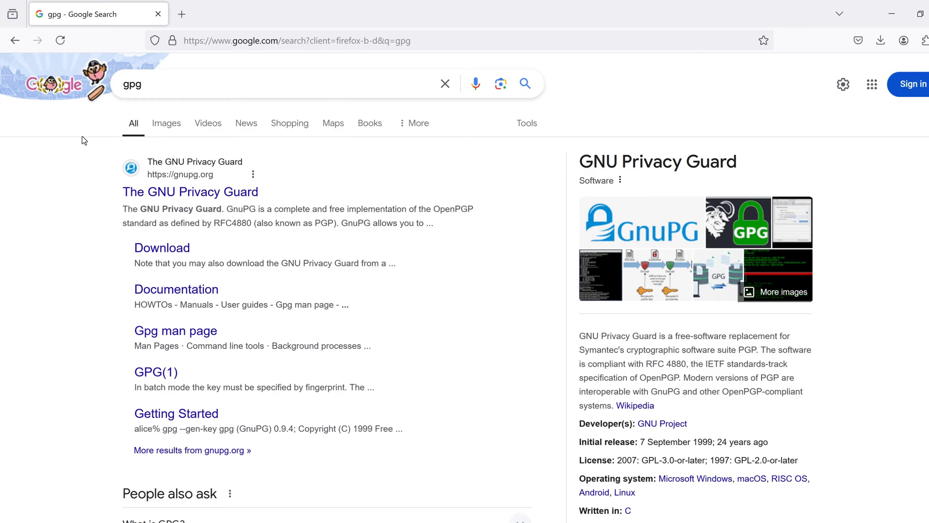
pyautogui.moveTo(145, 205)
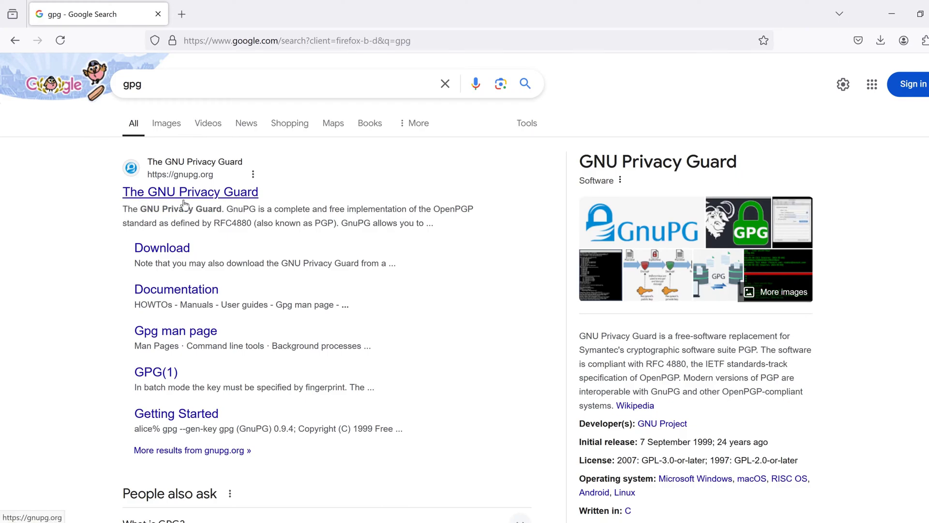
# - Reach the GnuPG download page from the search results and follow the Gpg4win Windows link
pyautogui.click(189, 192)
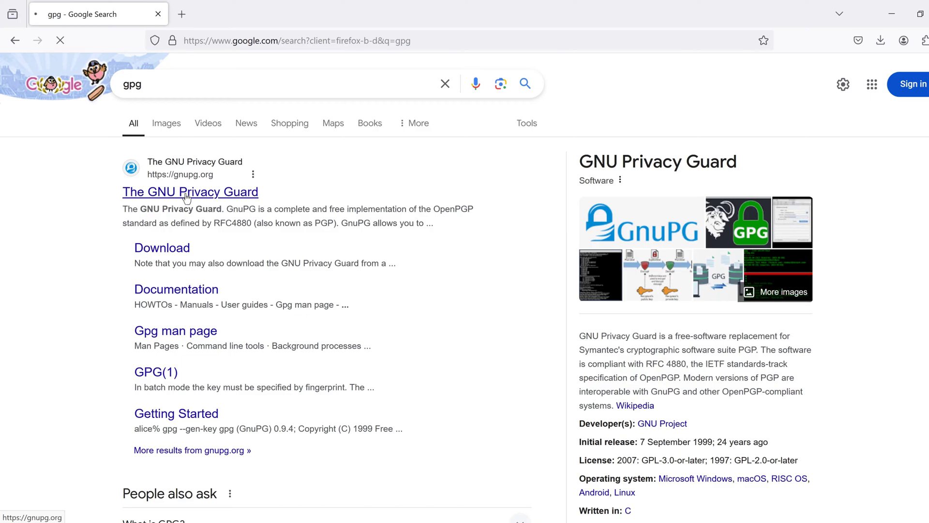
pyautogui.click(190, 192)
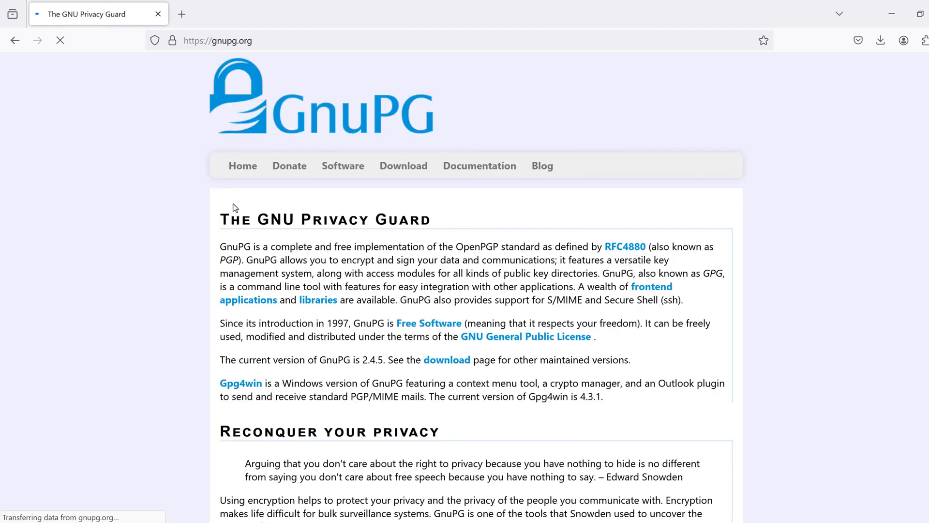
pyautogui.click(403, 166)
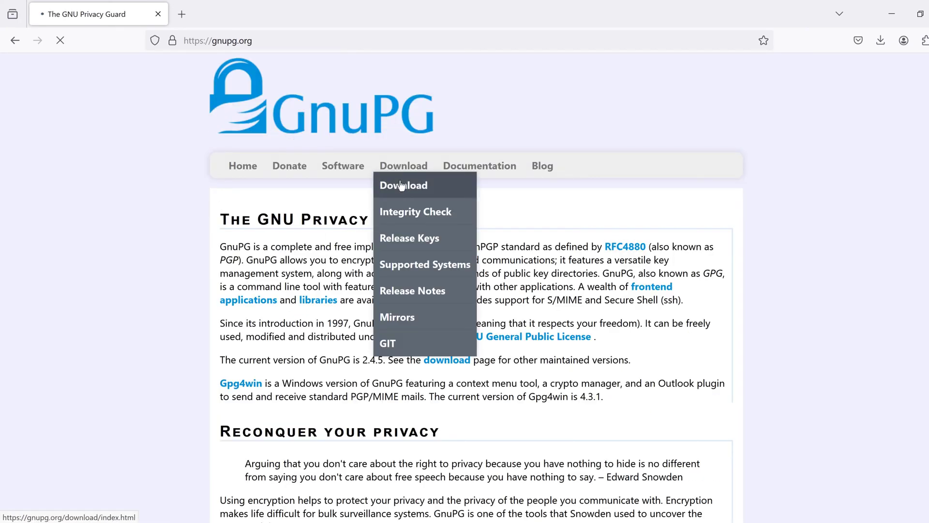
pyautogui.click(402, 185)
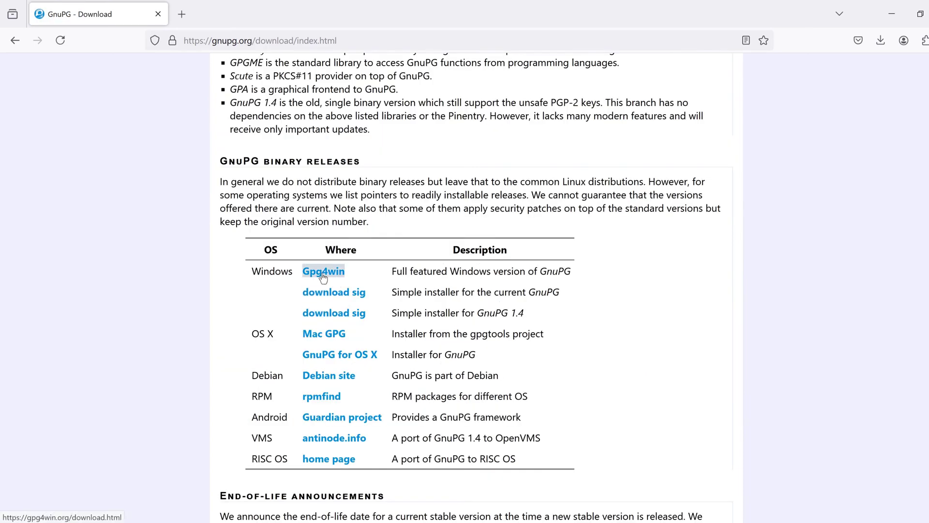
pyautogui.moveTo(394, 271)
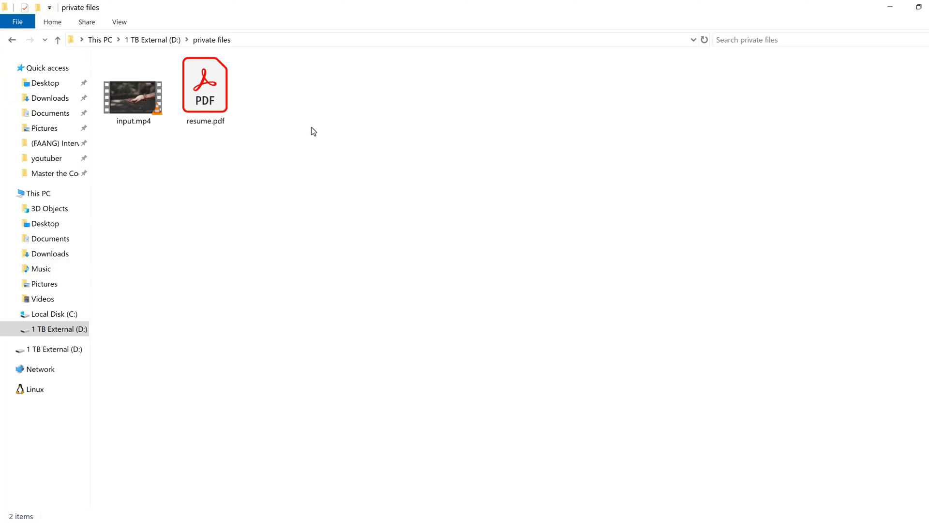
# - Select resume.pdf and highlight the D:\private files path in the address bar
pyautogui.click(204, 85)
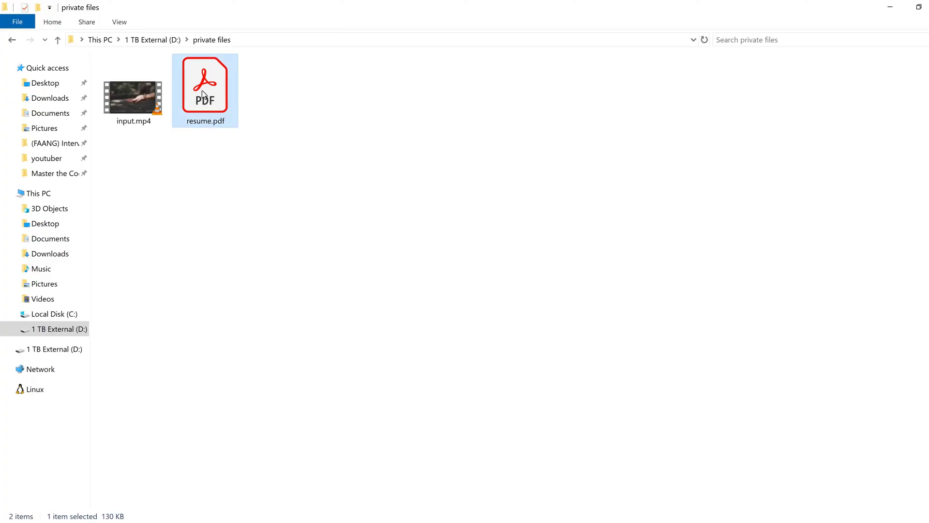
pyautogui.doubleClick(205, 85)
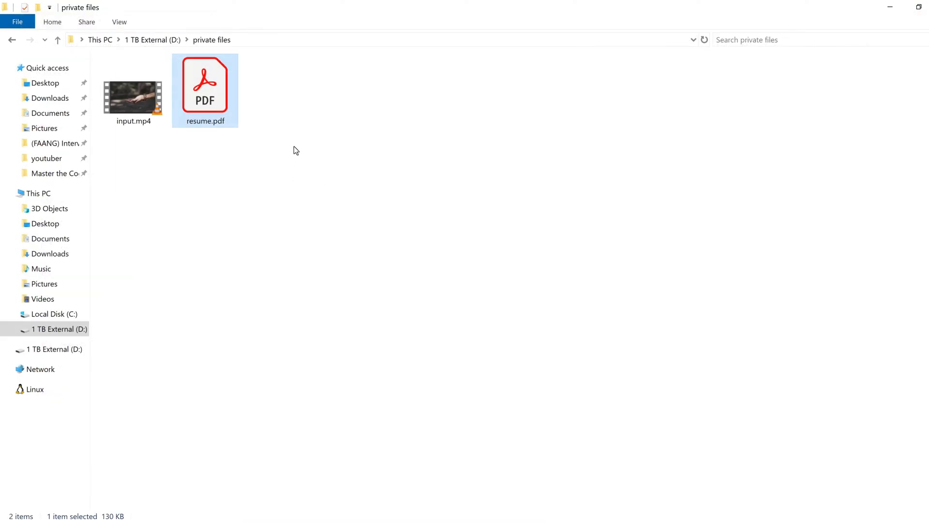
pyautogui.moveTo(330, 125)
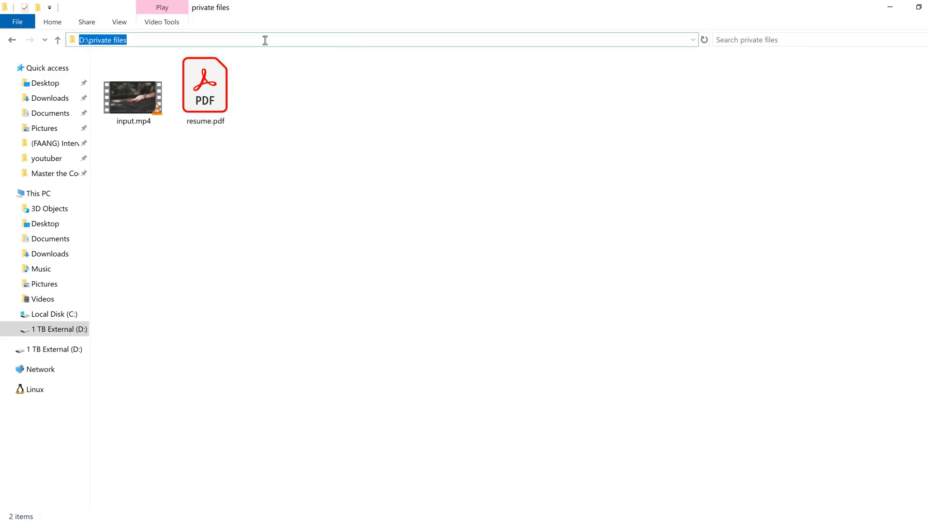
pyautogui.click(312, 234)
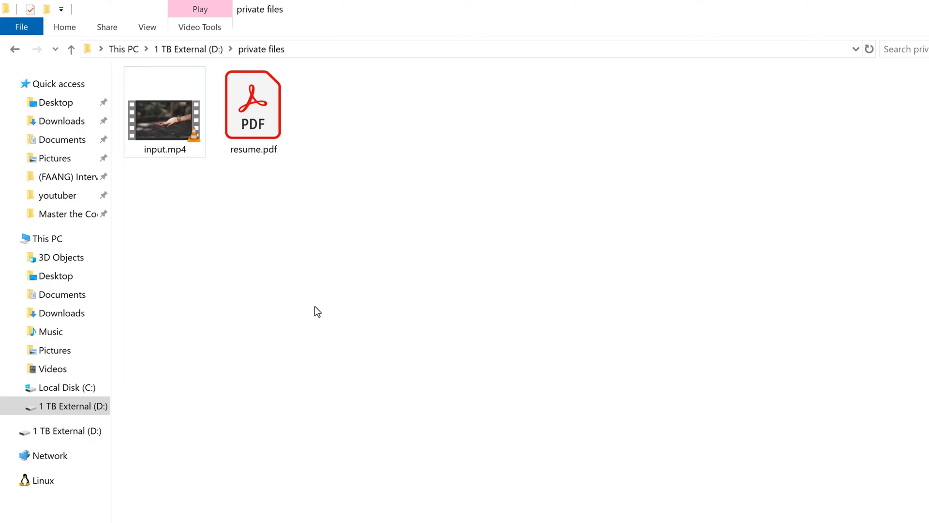
pyautogui.moveTo(312, 54)
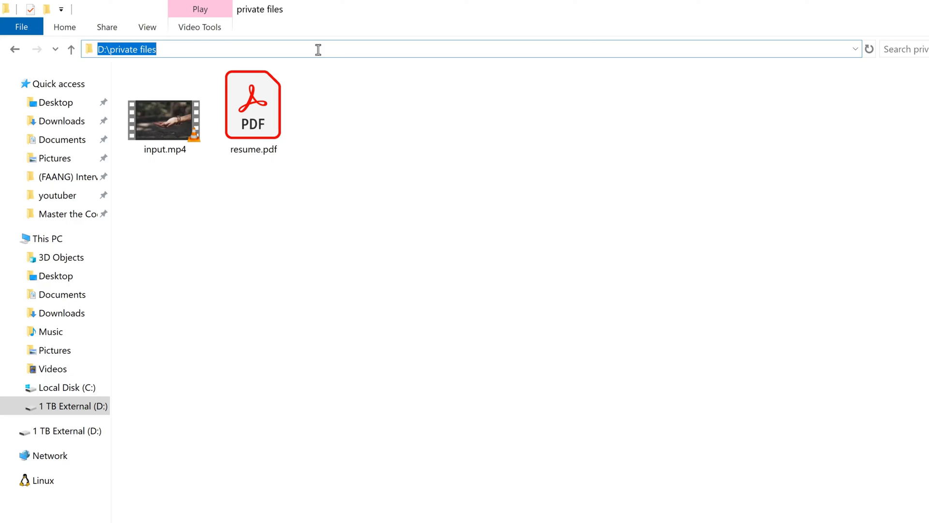
# - Launch cmd in D:\private files and begin typing gpg --symmetric
pyautogui.write('c')
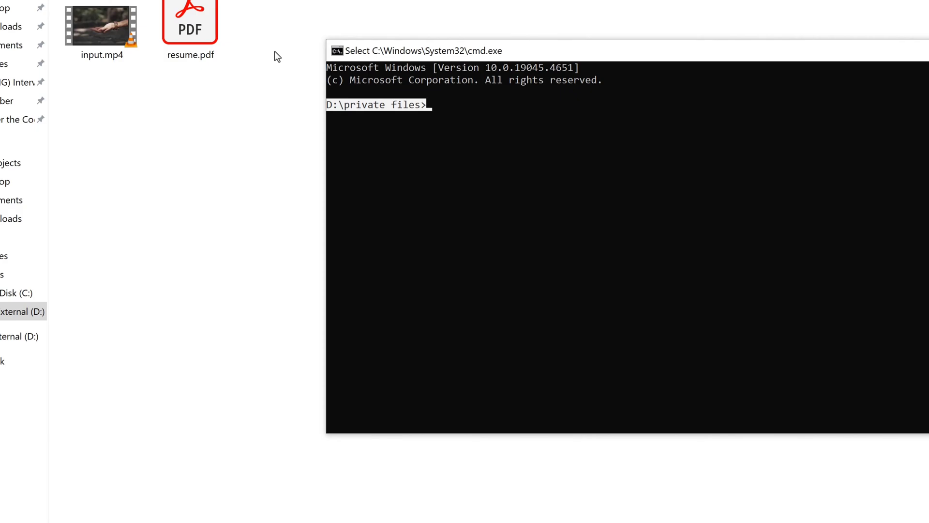
pyautogui.moveTo(446, 70)
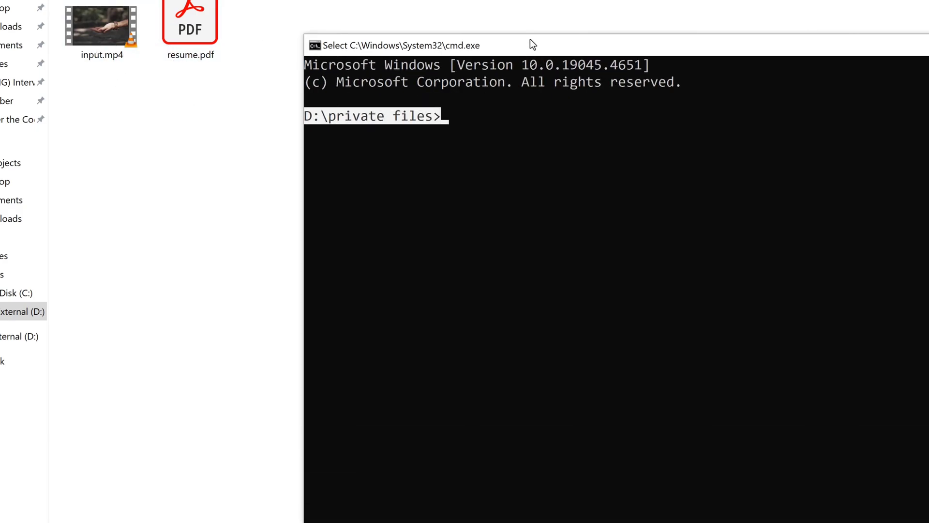
pyautogui.write('gp')
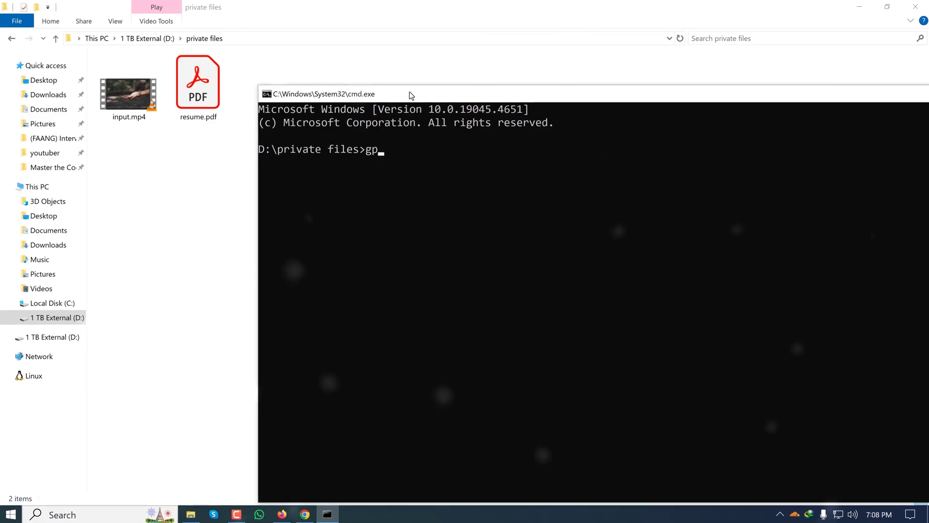
pyautogui.write('g --symmetric')
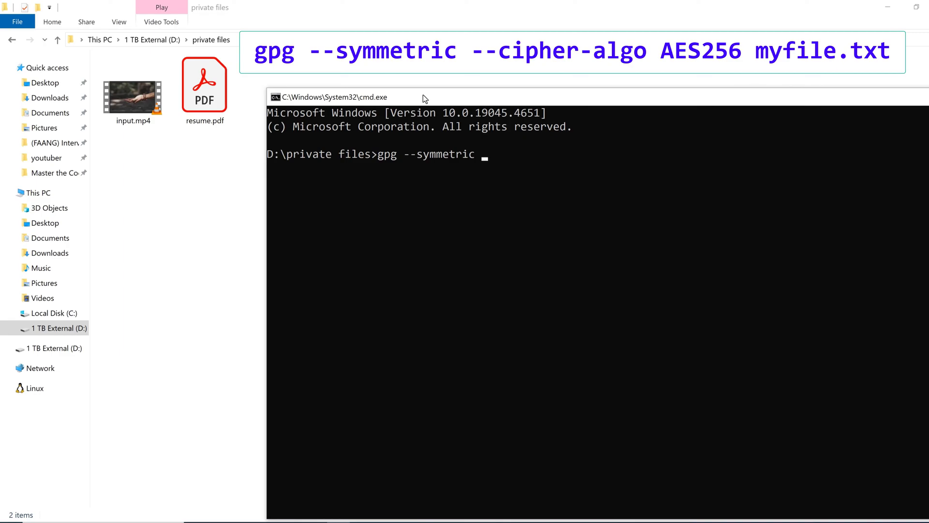
# - Complete the line as gpg --symmetric --cypher-algo AES256 resume.pdf
pyautogui.write('--')
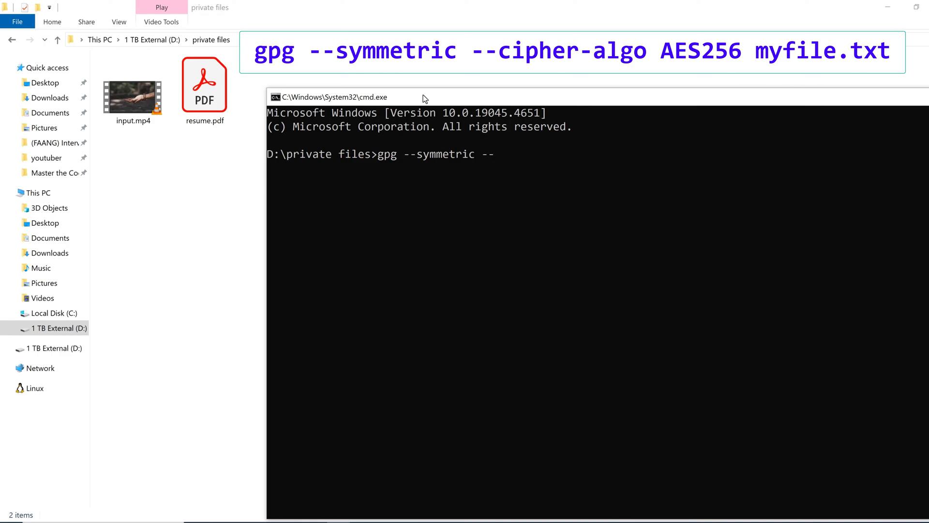
pyautogui.write('cypher-a')
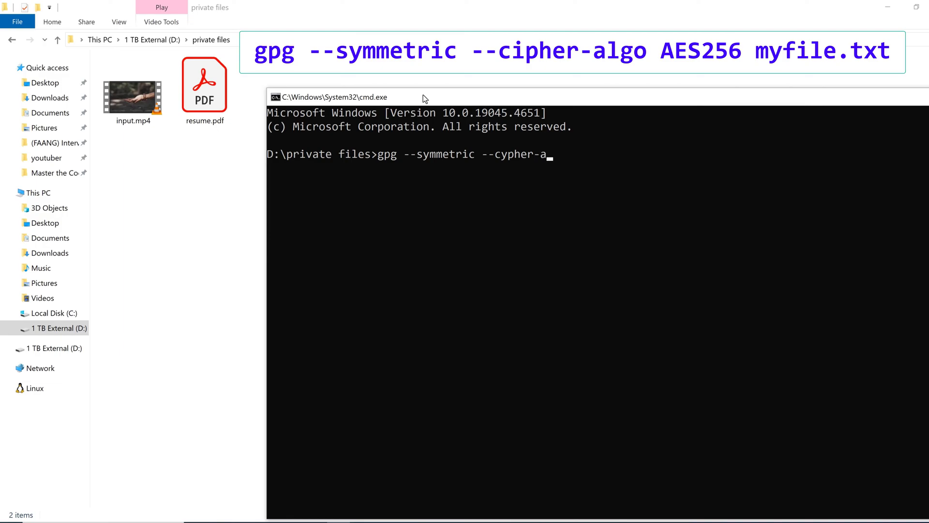
pyautogui.write('lgo')
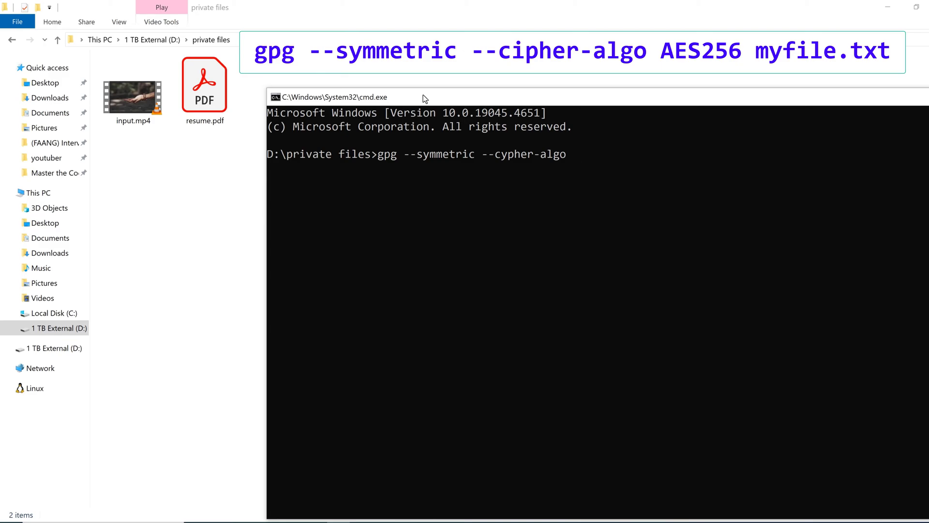
pyautogui.write('AES2')
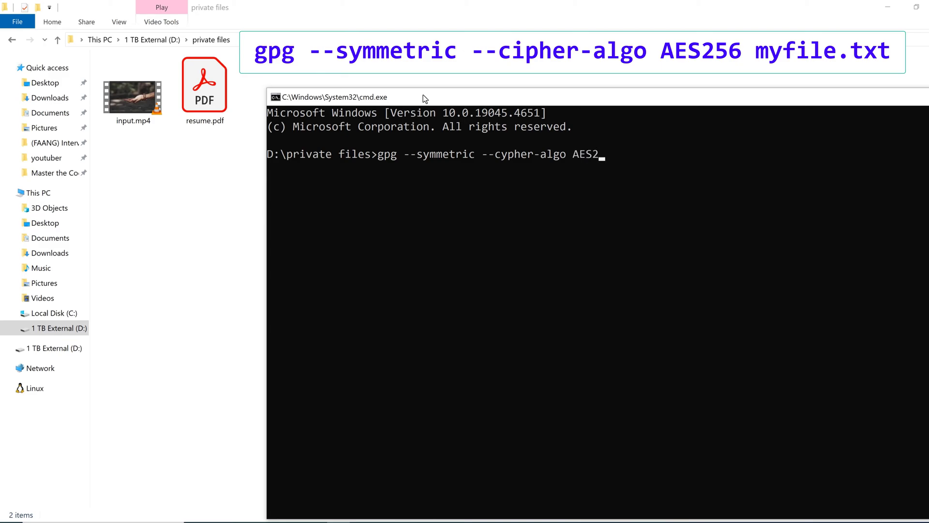
pyautogui.write('56')
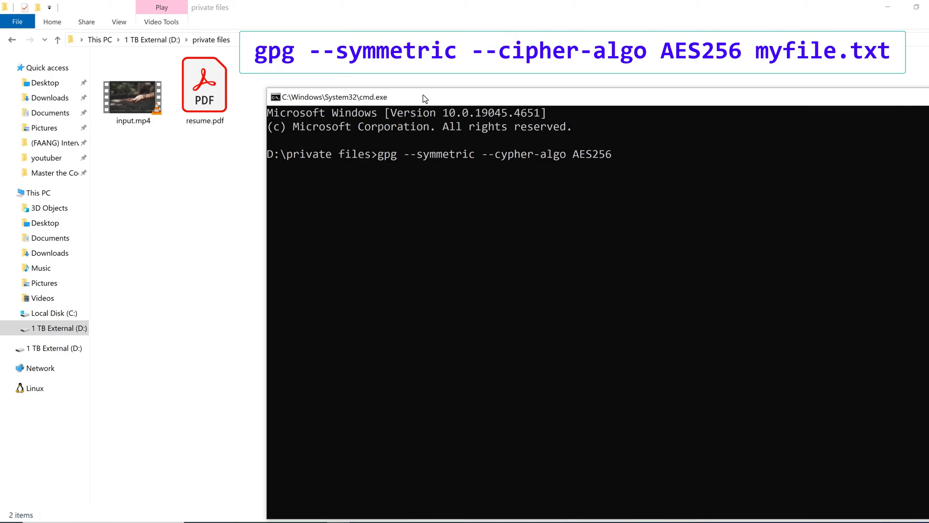
pyautogui.write('resume.pdf')
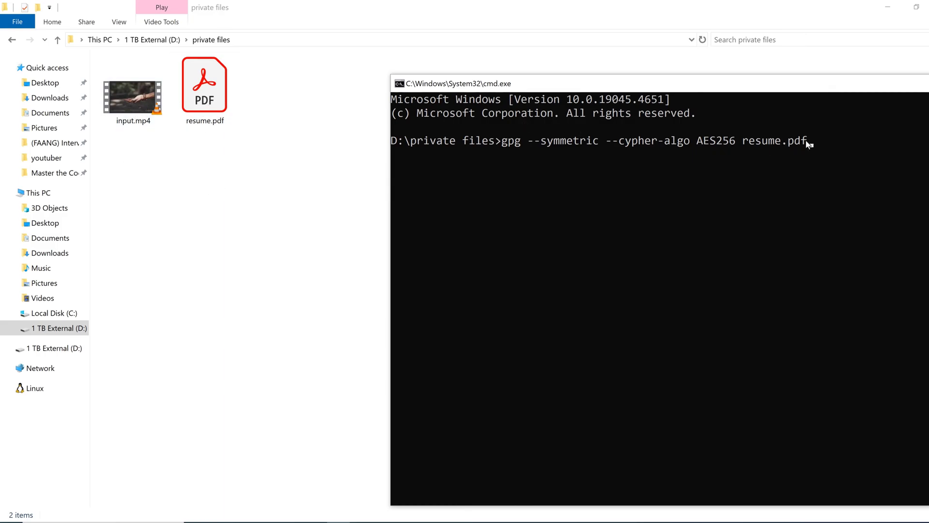
# - Focus the Command Prompt window to rerun the corrected --cipher-algo command
pyautogui.click(800, 141)
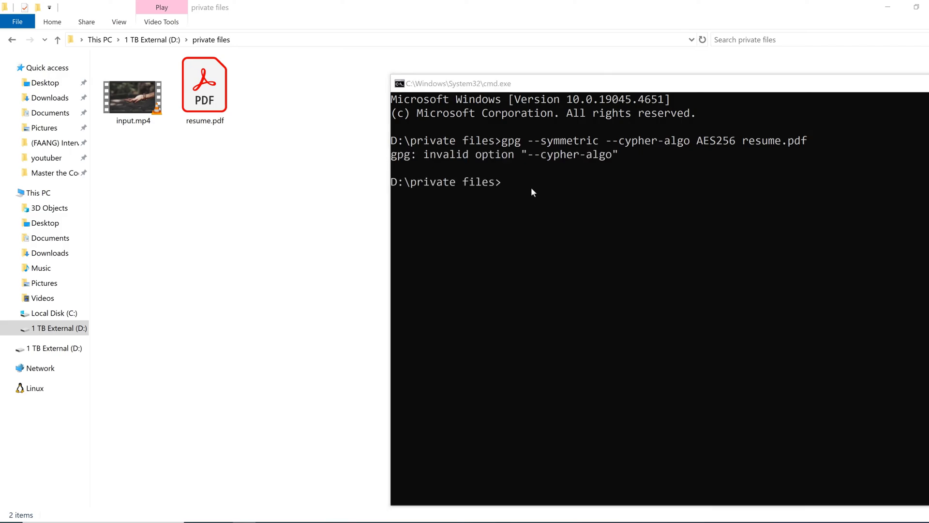
pyautogui.moveTo(564, 156)
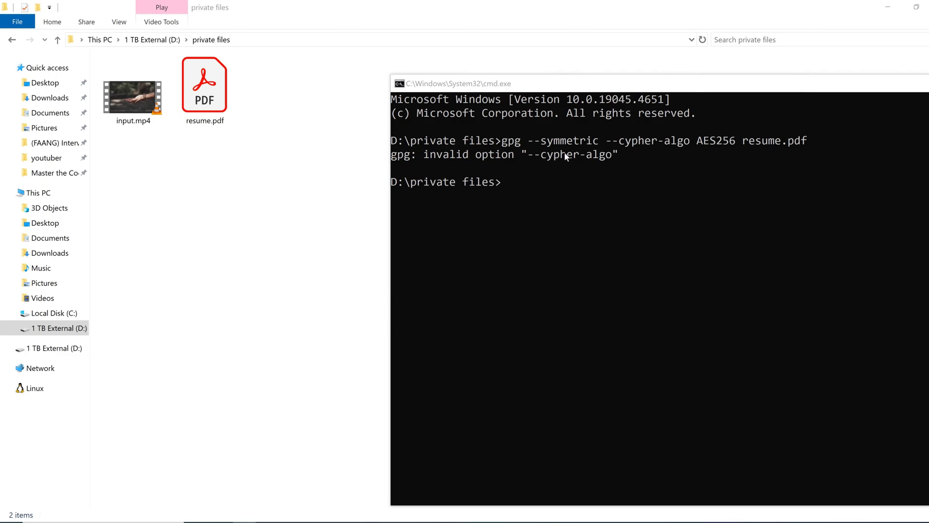
pyautogui.moveTo(500, 184)
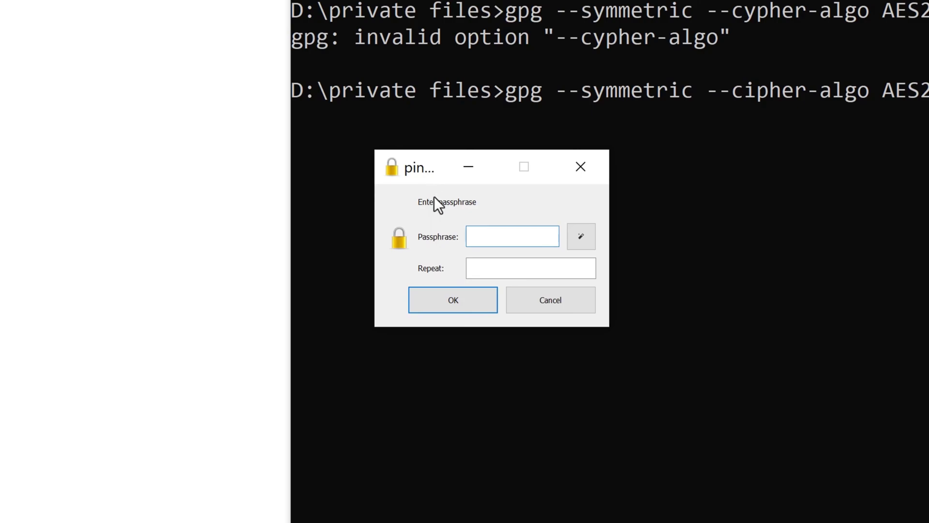
pyautogui.moveTo(439, 181)
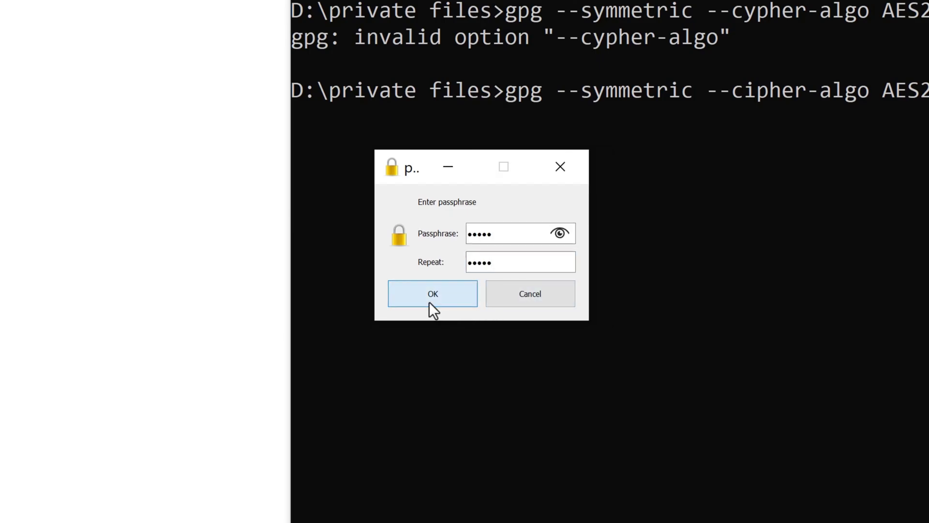
# - Accept the passphrase for resume.pdf and take it anyway despite the weak-passphrase warning
pyautogui.click(432, 293)
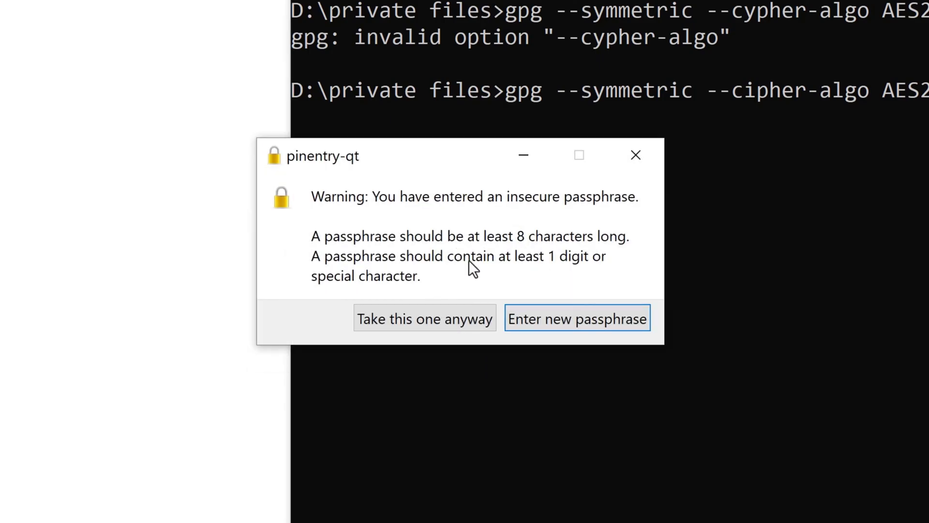
pyautogui.moveTo(519, 230)
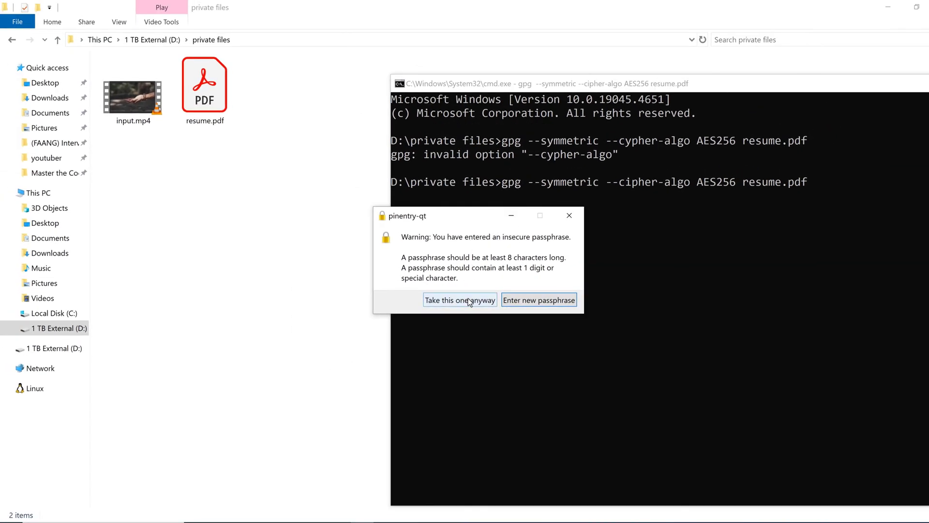
pyautogui.click(459, 299)
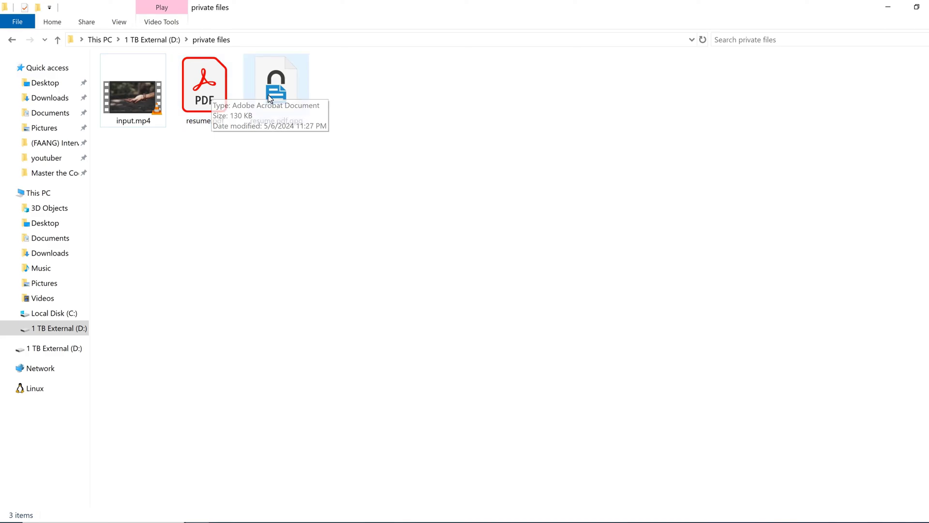
pyautogui.moveTo(275, 83)
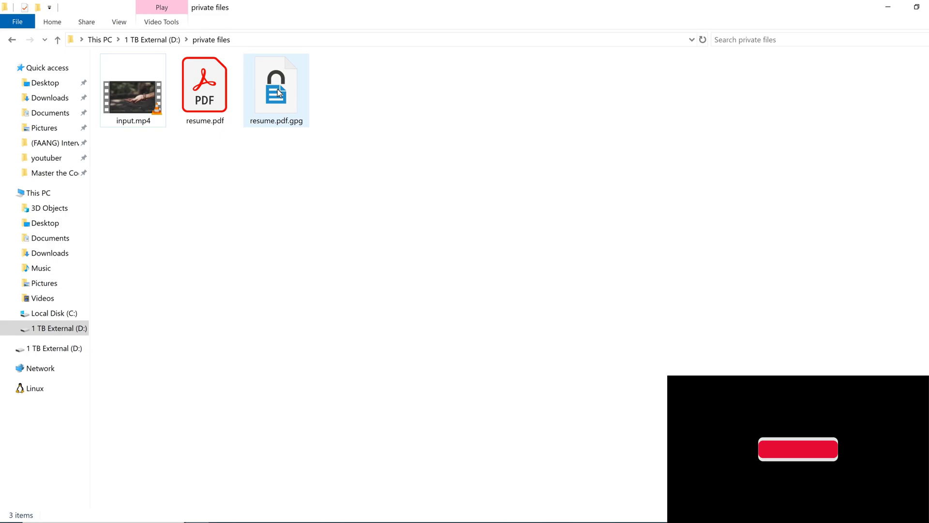
pyautogui.click(204, 85)
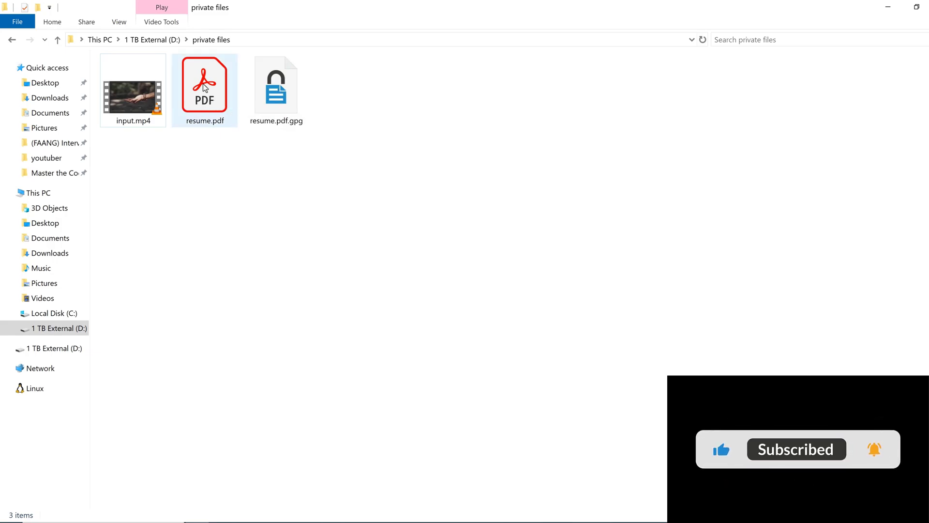
pyautogui.click(276, 86)
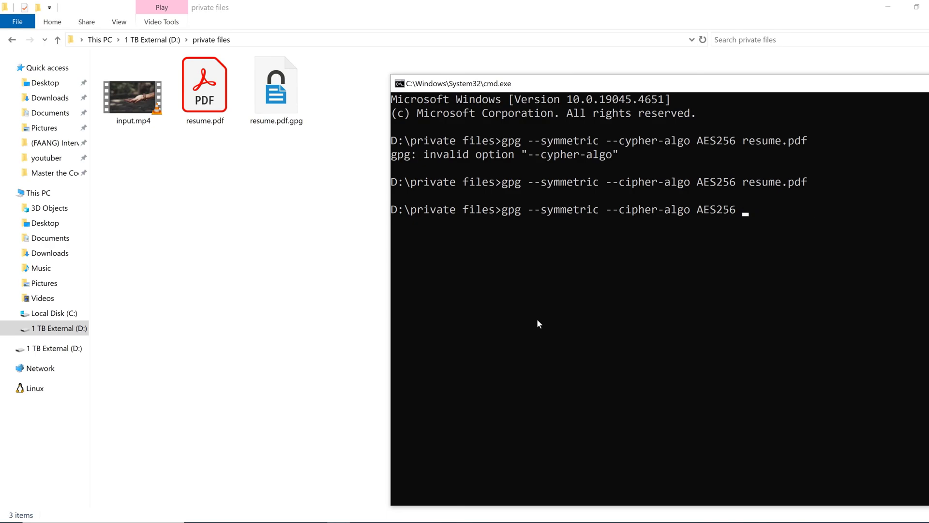
# - Encrypt input.mp4 with gpg AES256, entering the passphrase and keeping it despite the warning
pyautogui.write('i')
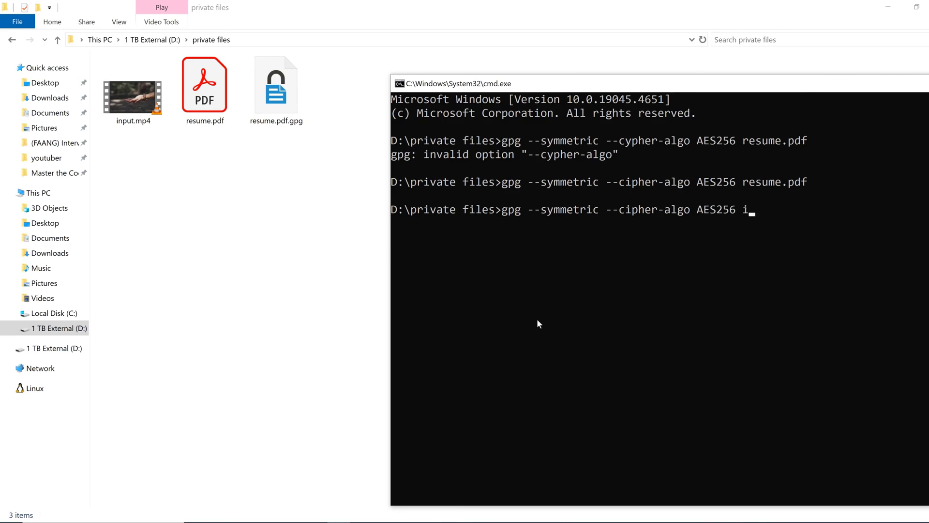
pyautogui.write('nput.mp4')
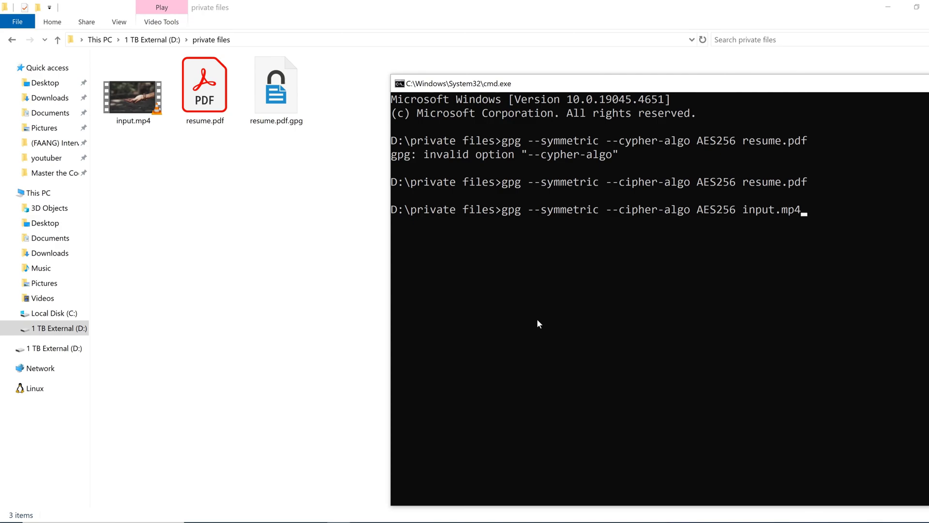
pyautogui.press('enter')
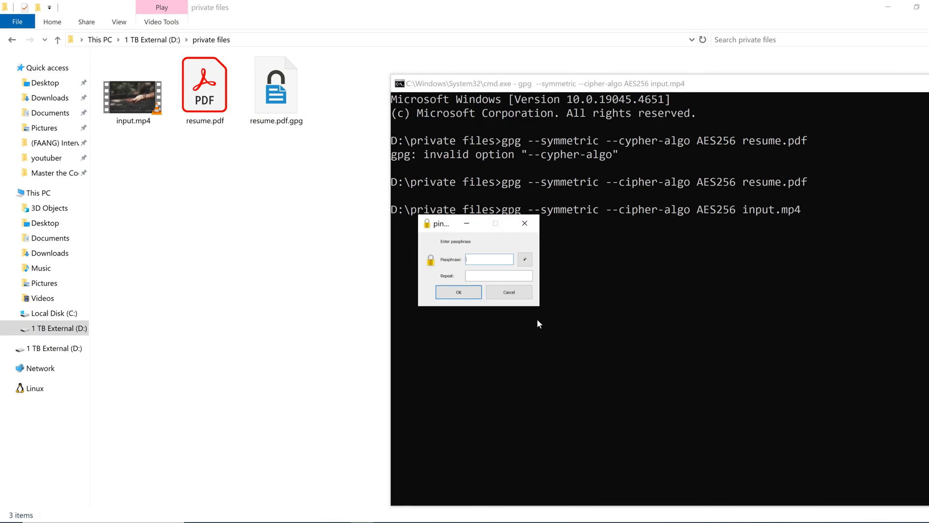
pyautogui.write('••••')
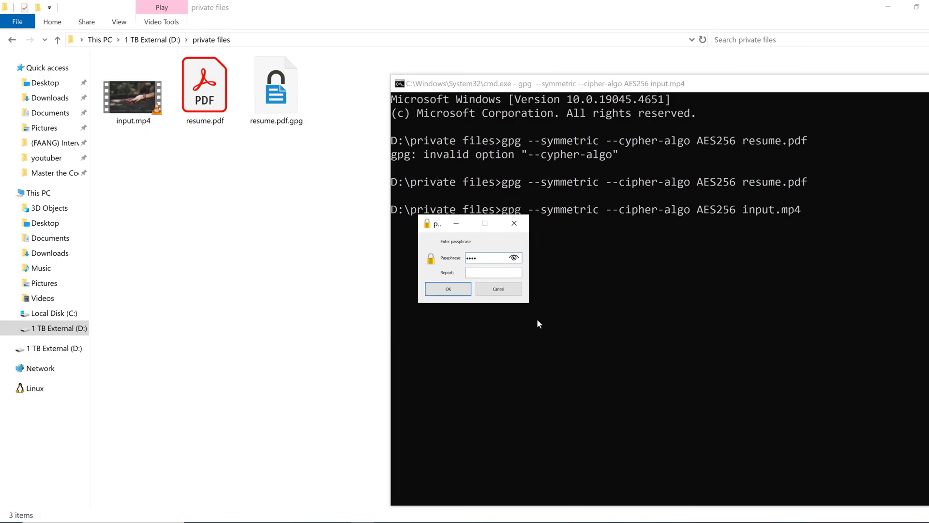
pyautogui.click(447, 288)
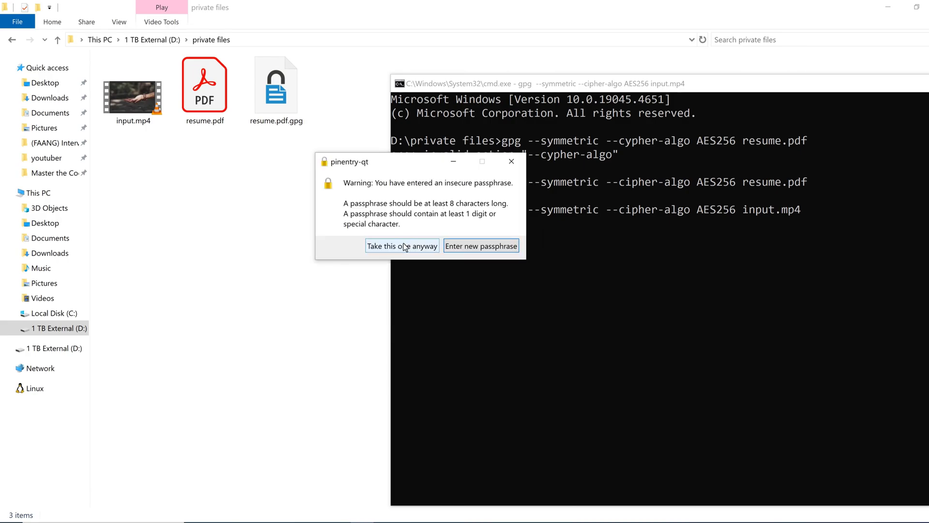
pyautogui.click(401, 245)
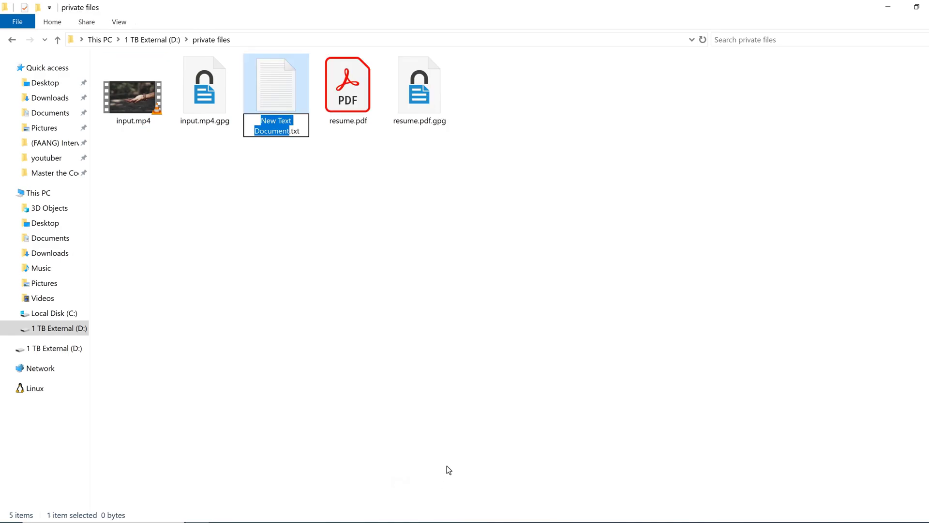
# - Create text.txt, write 'some dummy text' in Notepad and save it
pyautogui.write('text.txt')
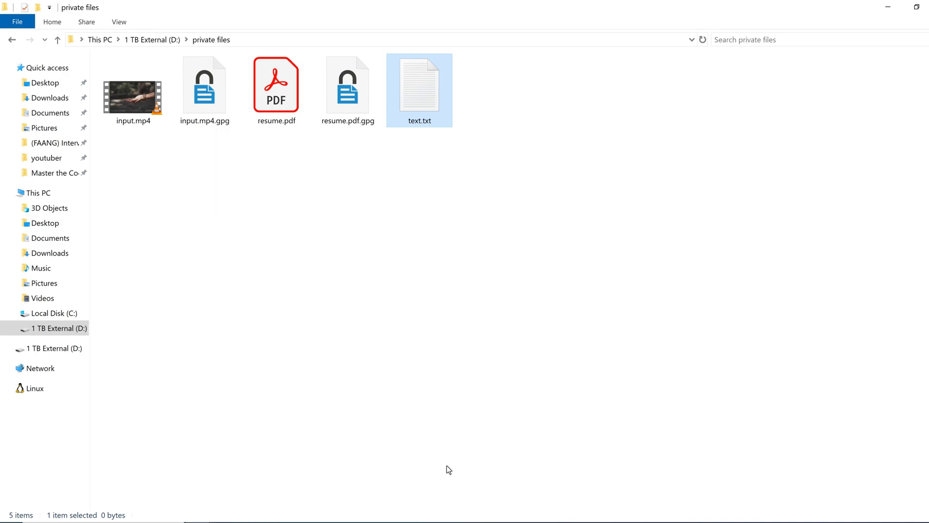
pyautogui.moveTo(416, 94)
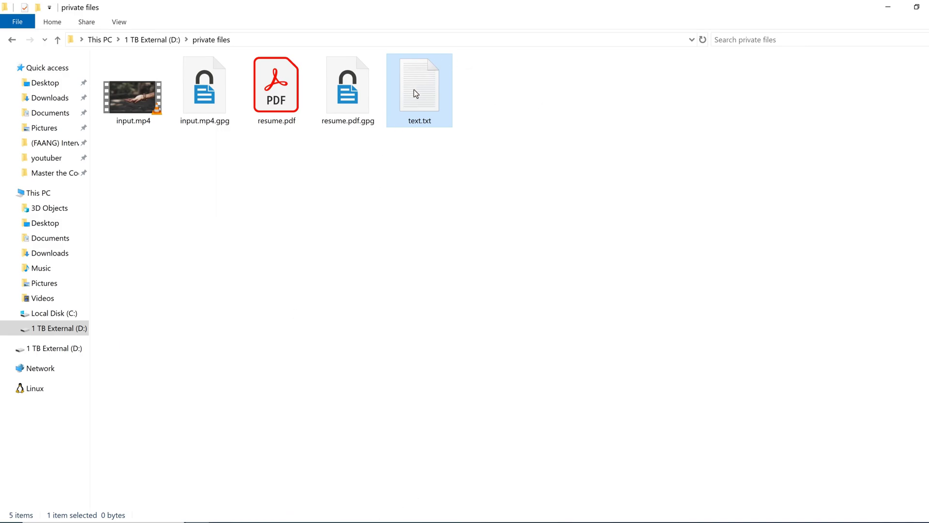
pyautogui.doubleClick(419, 90)
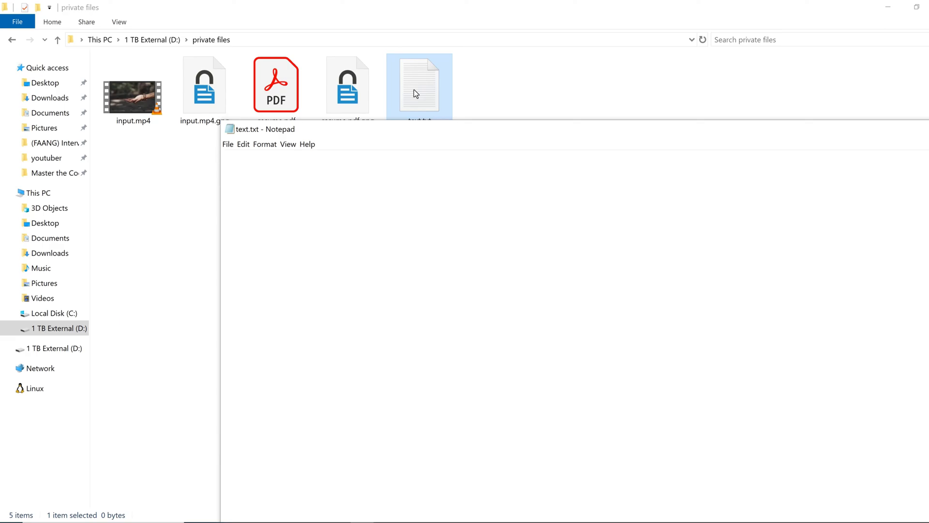
pyautogui.write('some dummy text')
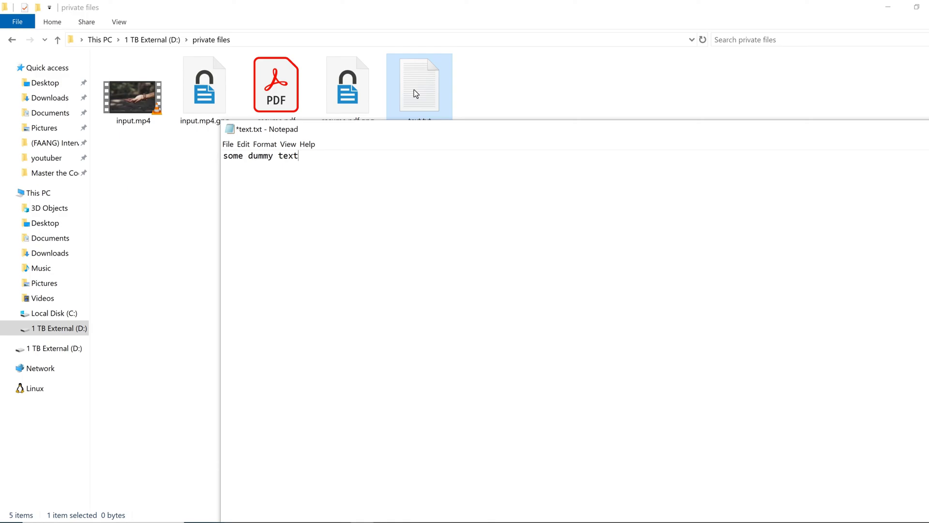
pyautogui.press('ctrl+s')
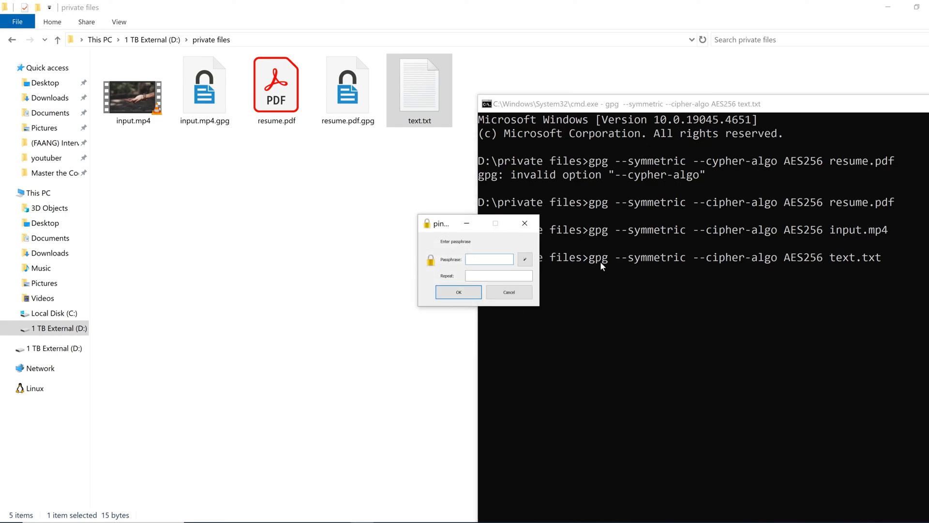
pyautogui.write('password')
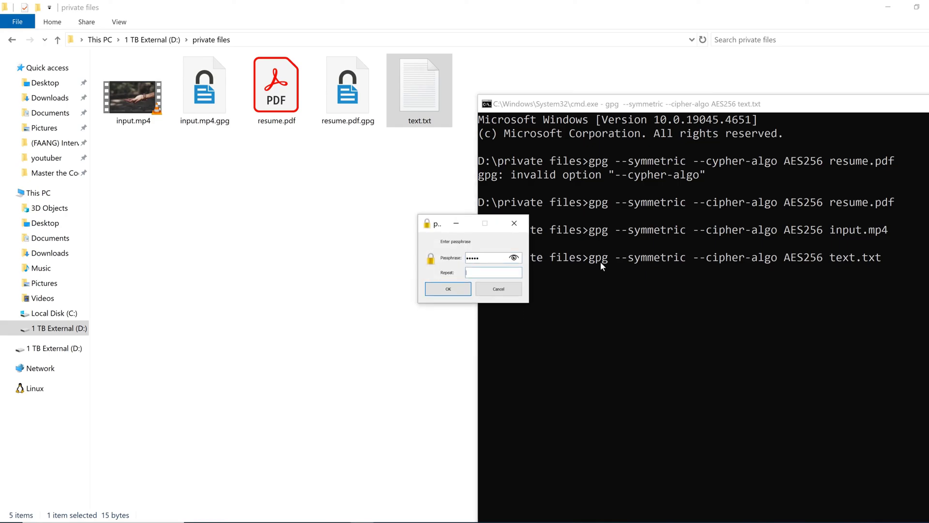
pyautogui.click(447, 288)
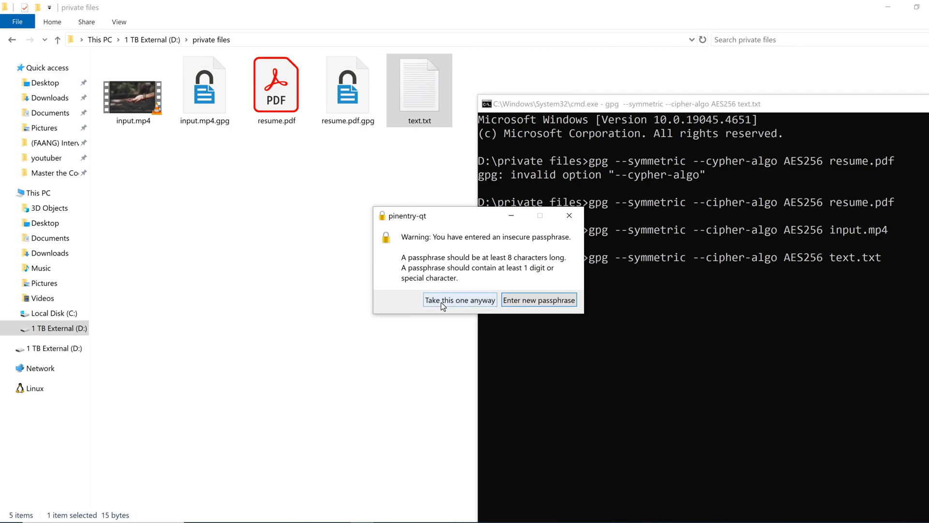
pyautogui.click(459, 300)
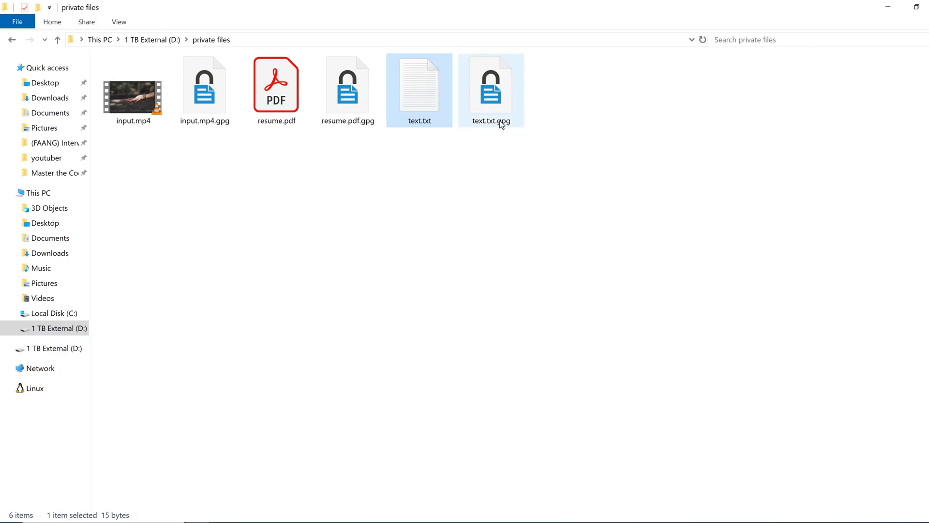
# - Rename text.txt.gpg to a .txt file, confirm the extension change, then edit the original text.txt
pyautogui.press('F2')
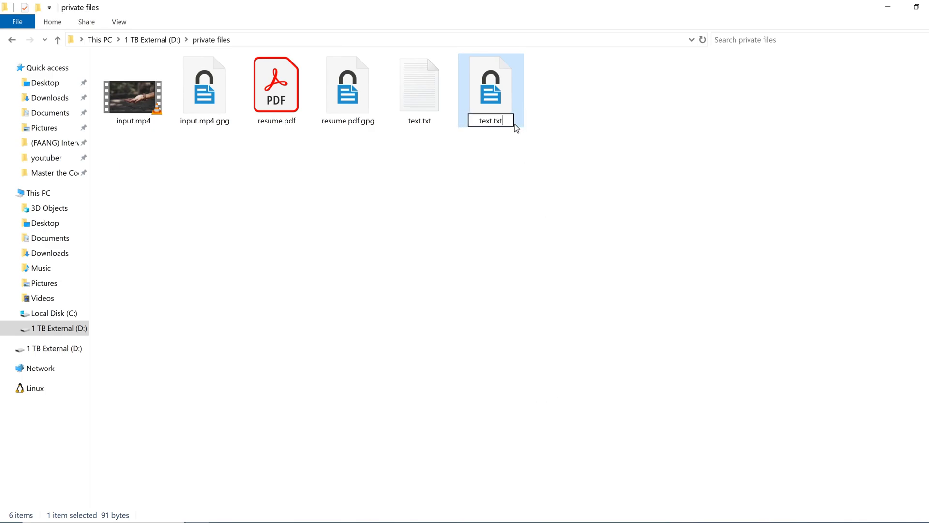
pyautogui.press('enter')
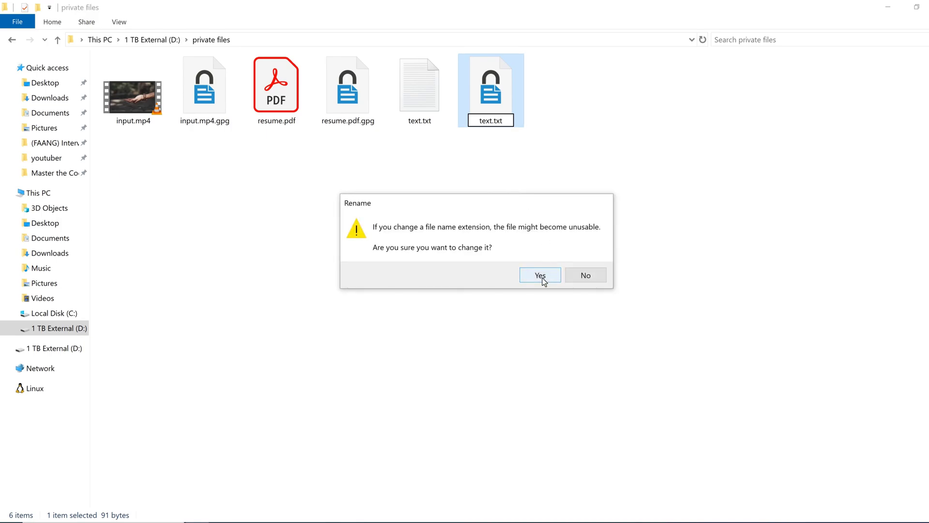
pyautogui.click(539, 273)
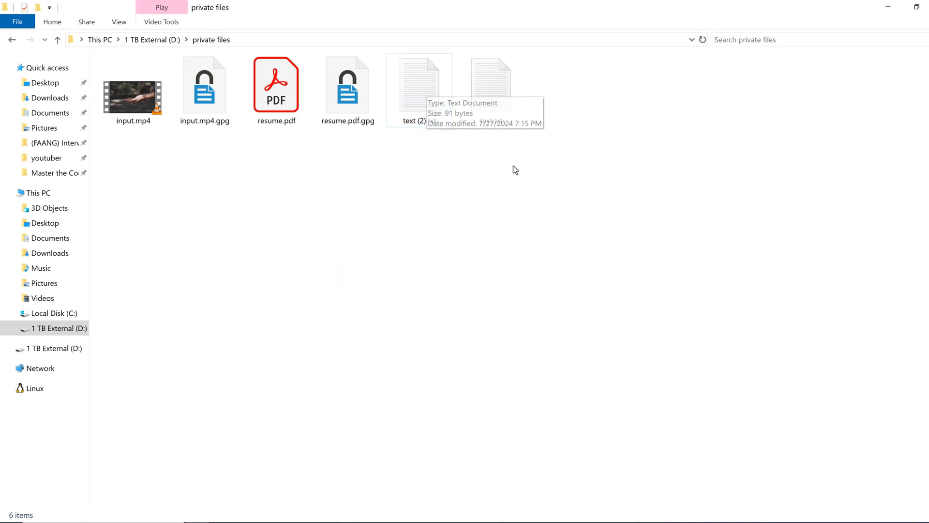
pyautogui.moveTo(490, 90)
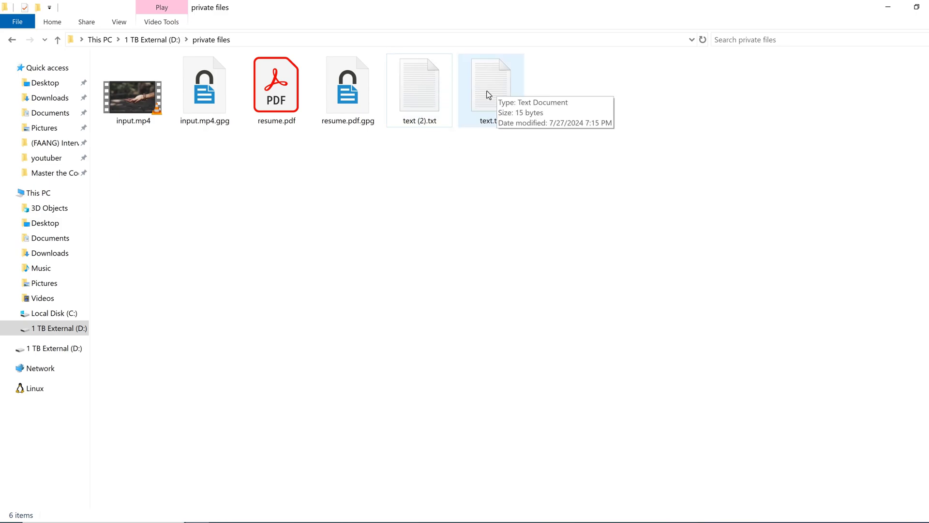
pyautogui.rightClick(491, 89)
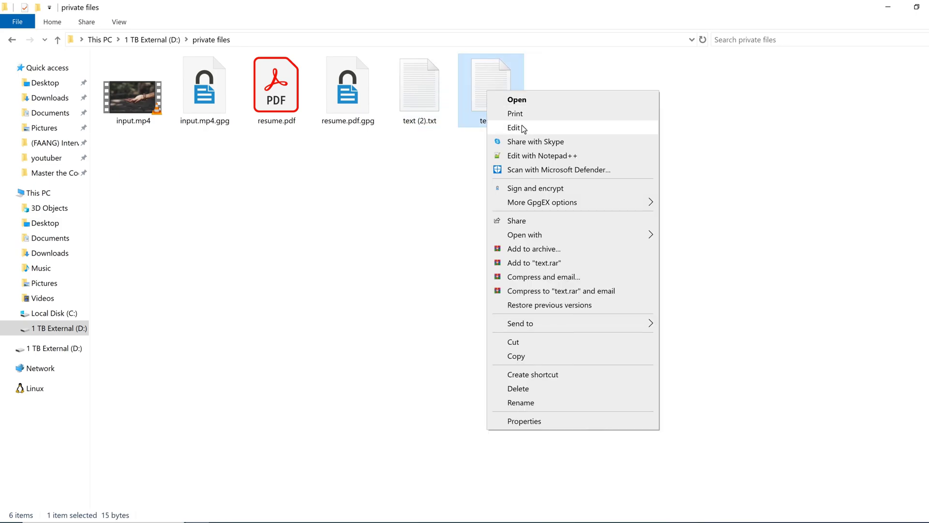
pyautogui.click(515, 128)
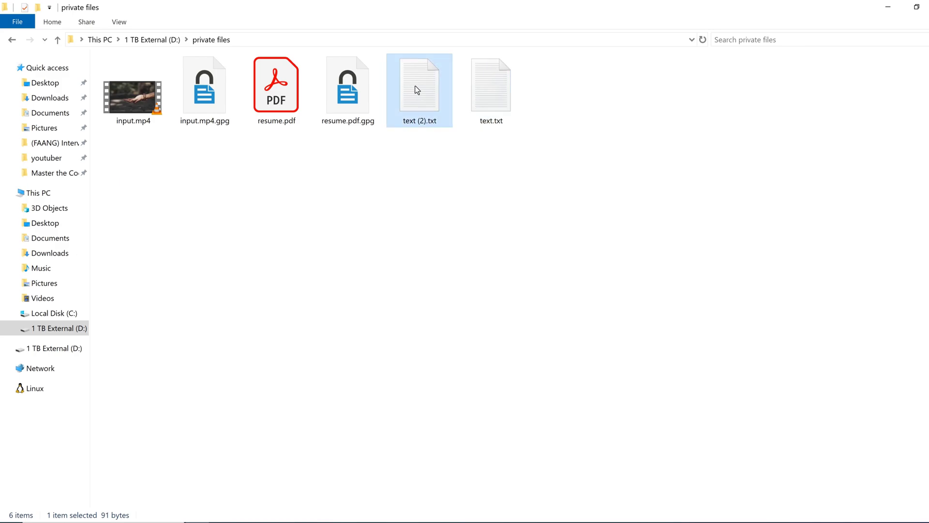
# - Show text (2).txt in Notepad as unreadable garbled ciphertext with all of it highlighted
pyautogui.doubleClick(419, 89)
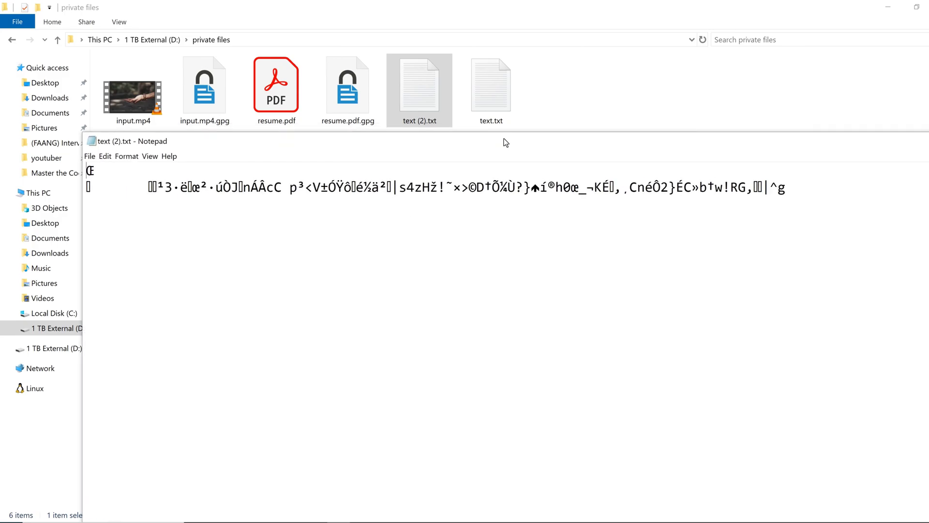
pyautogui.moveTo(496, 163)
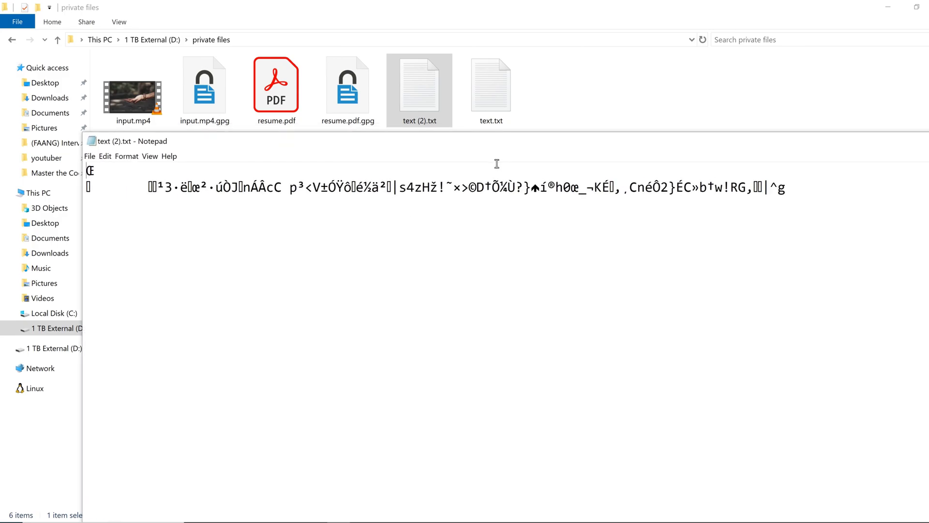
pyautogui.moveTo(486, 152)
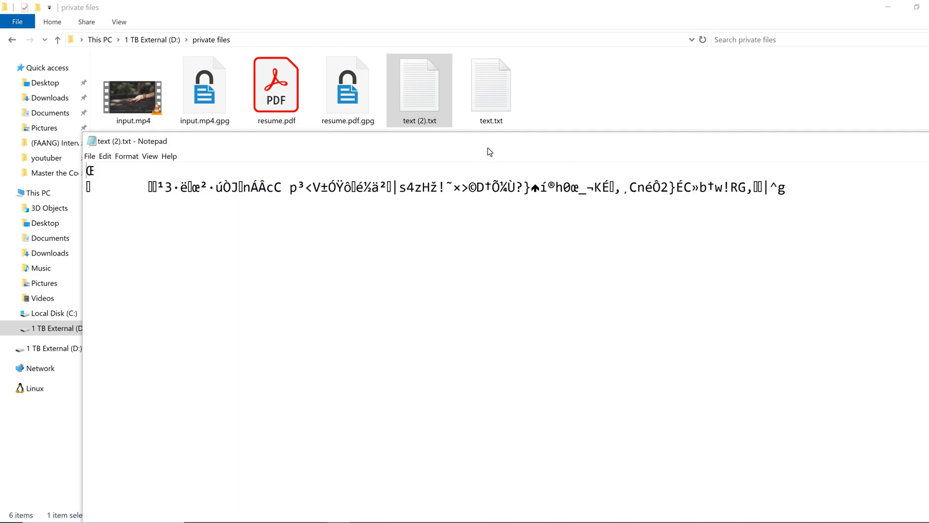
pyautogui.moveTo(449, 170)
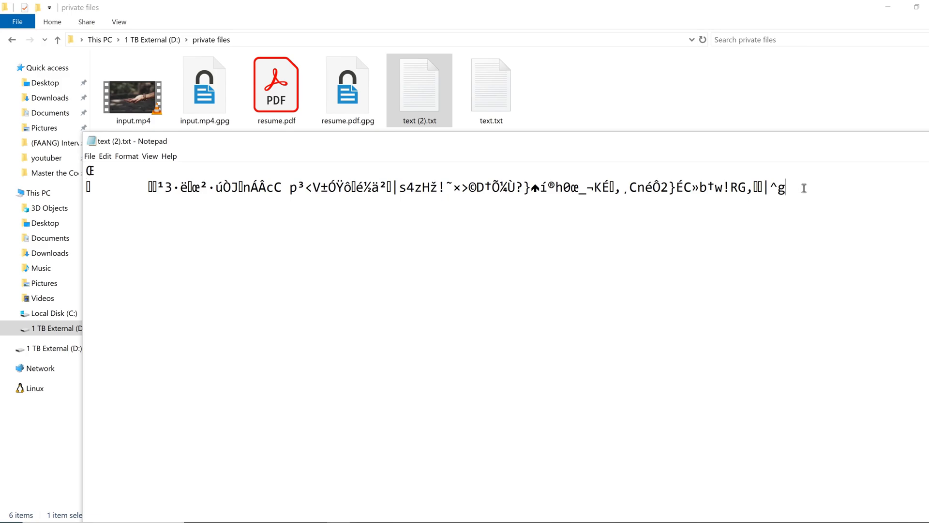
pyautogui.press('ctrl+a')
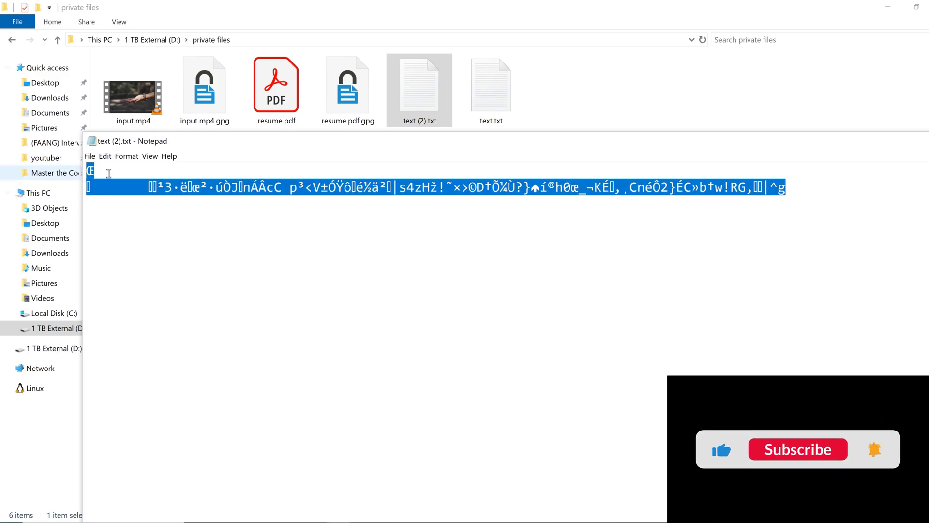